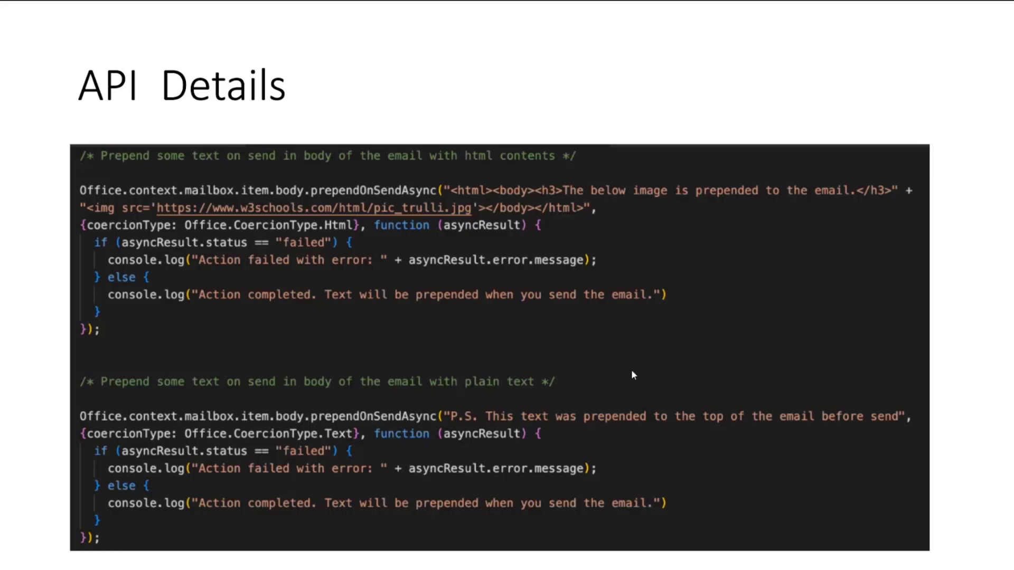
pyautogui.moveTo(333, 317)
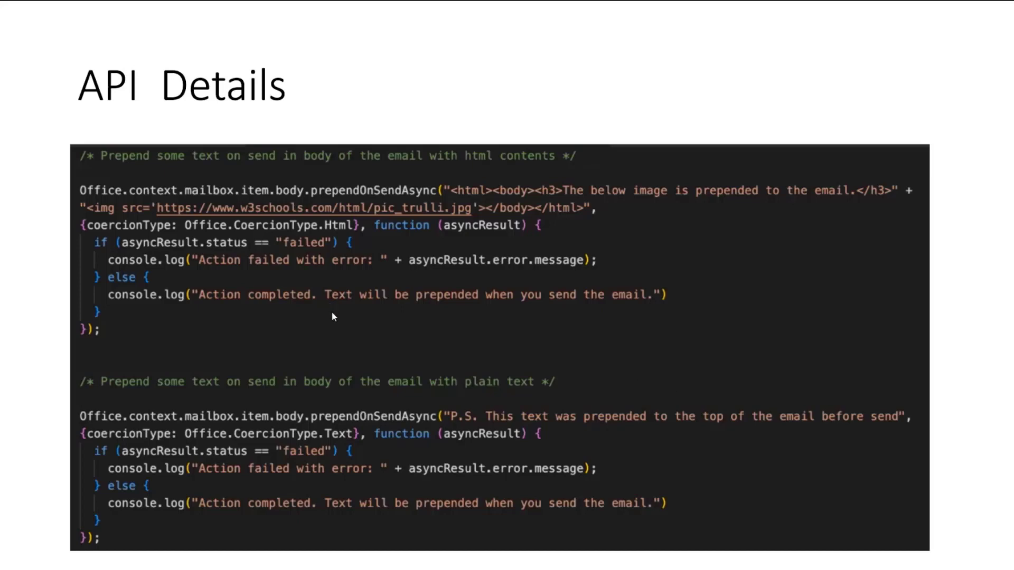
pyautogui.moveTo(216, 200)
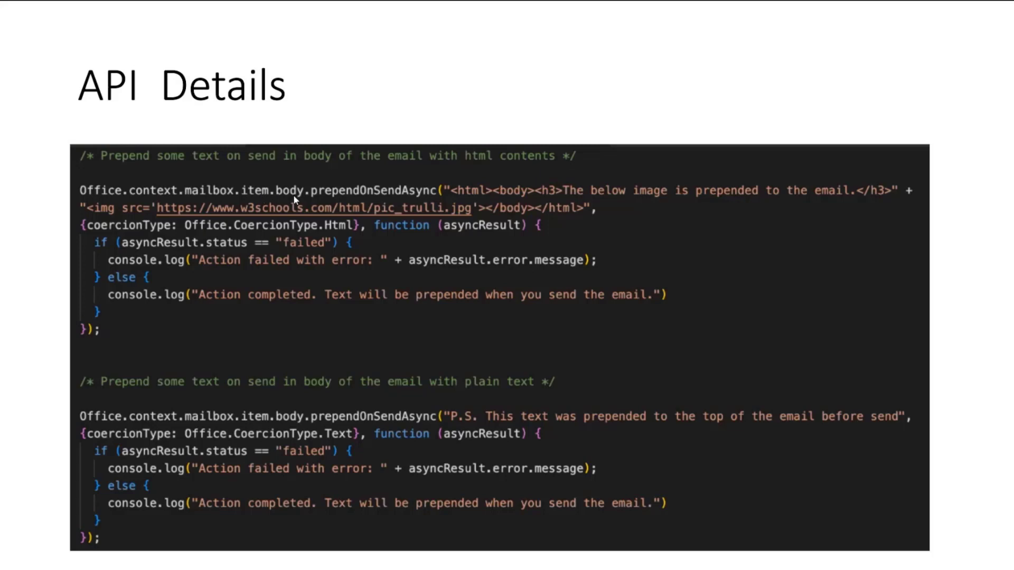
pyautogui.moveTo(426, 201)
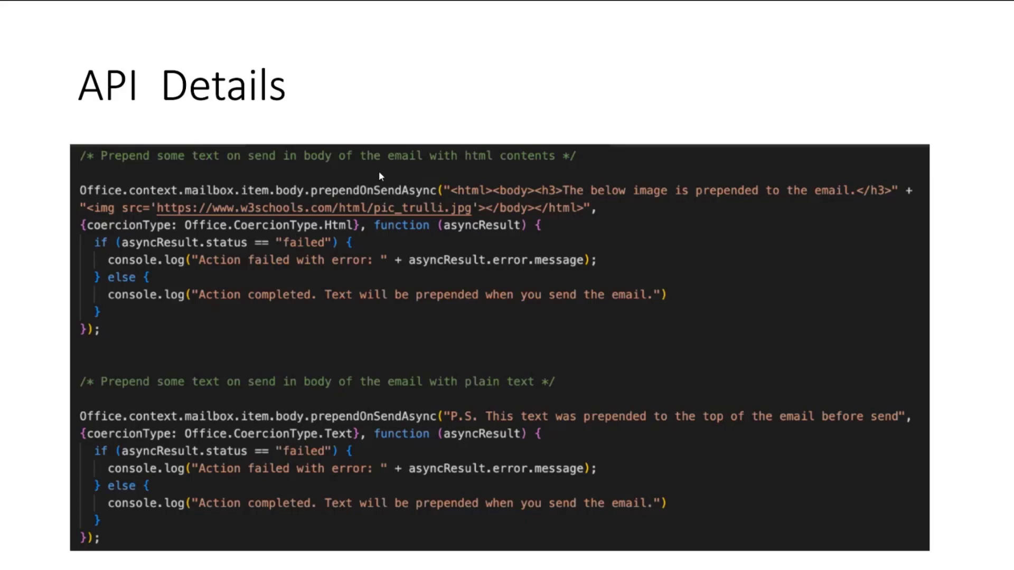
pyautogui.moveTo(275, 228)
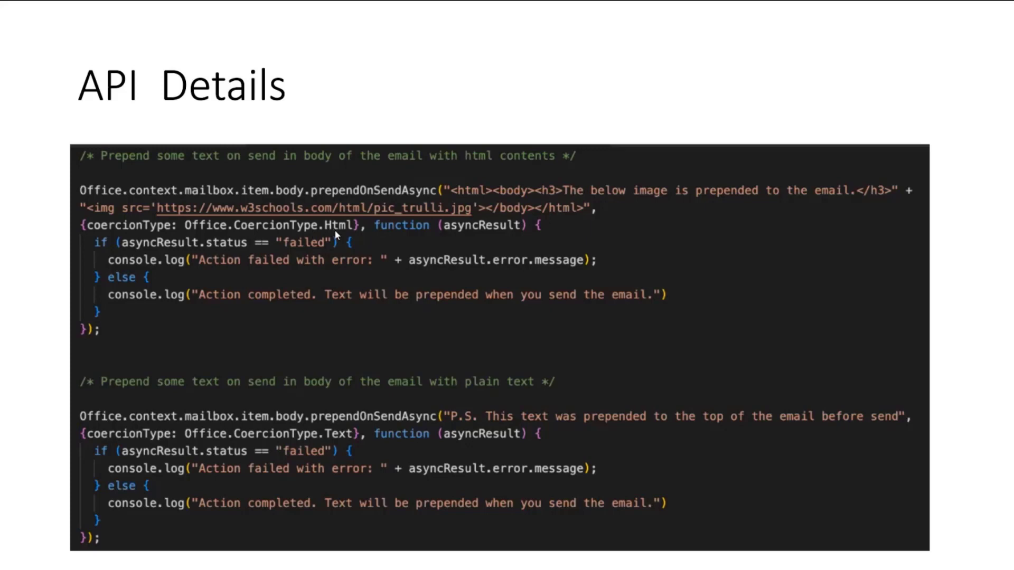
pyautogui.moveTo(206, 381)
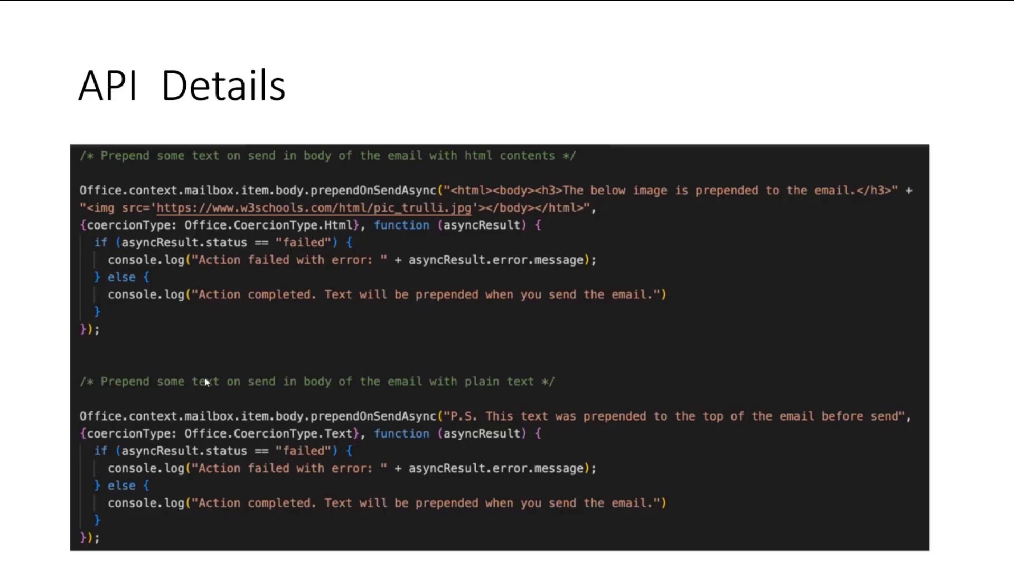
pyautogui.moveTo(156, 450)
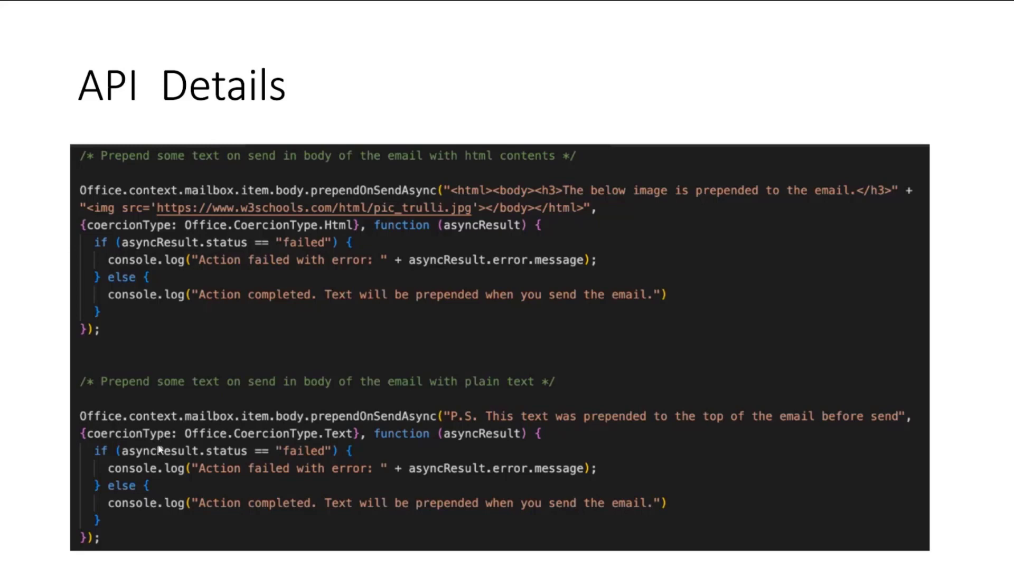
pyautogui.moveTo(246, 188)
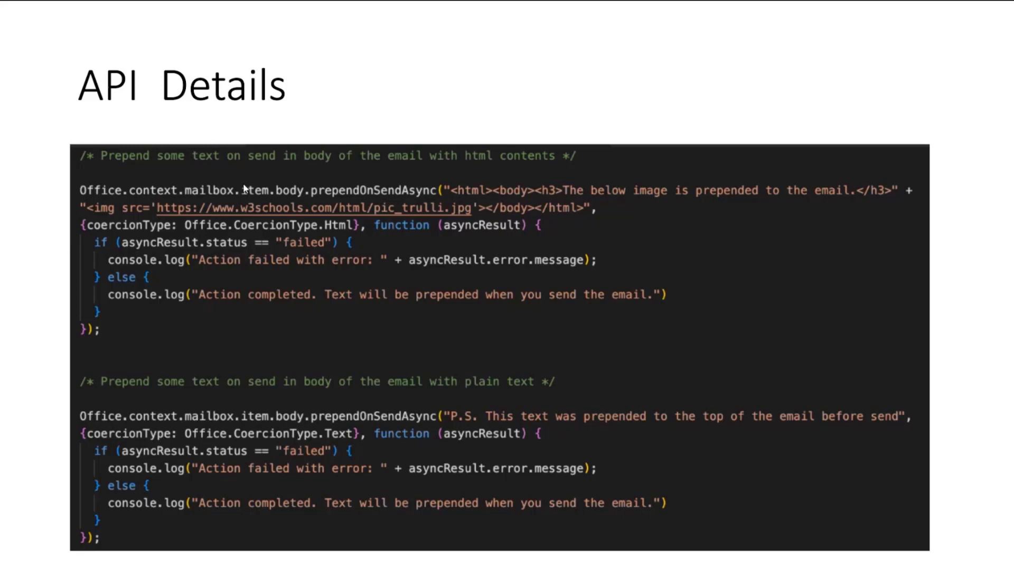
pyautogui.moveTo(408, 325)
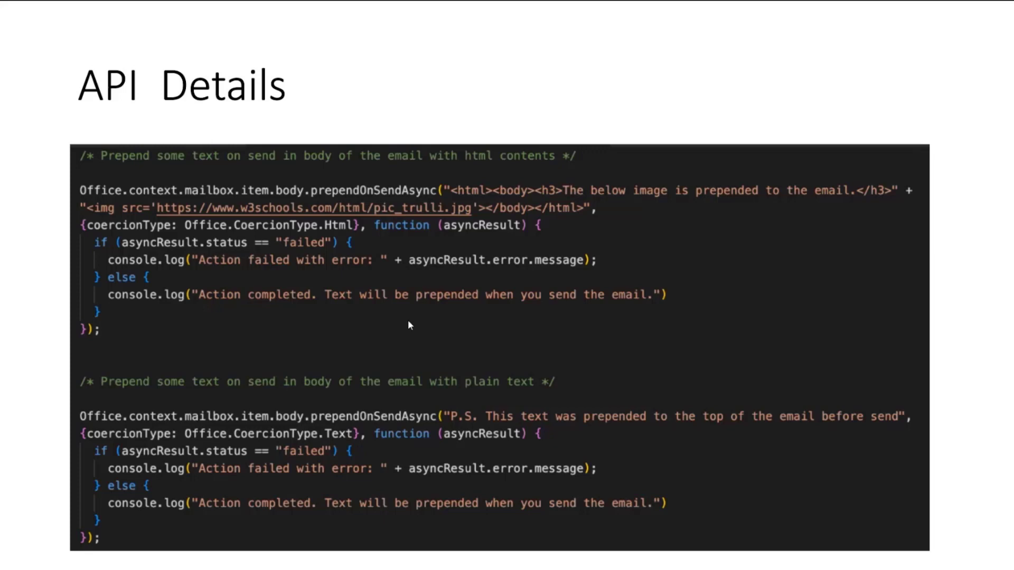
pyautogui.moveTo(255, 304)
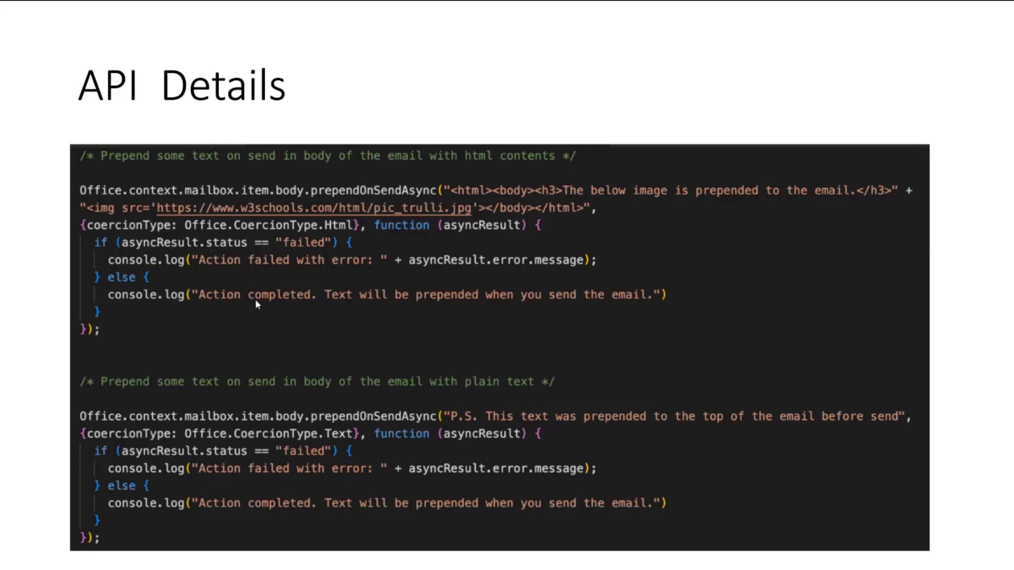
pyautogui.moveTo(269, 280)
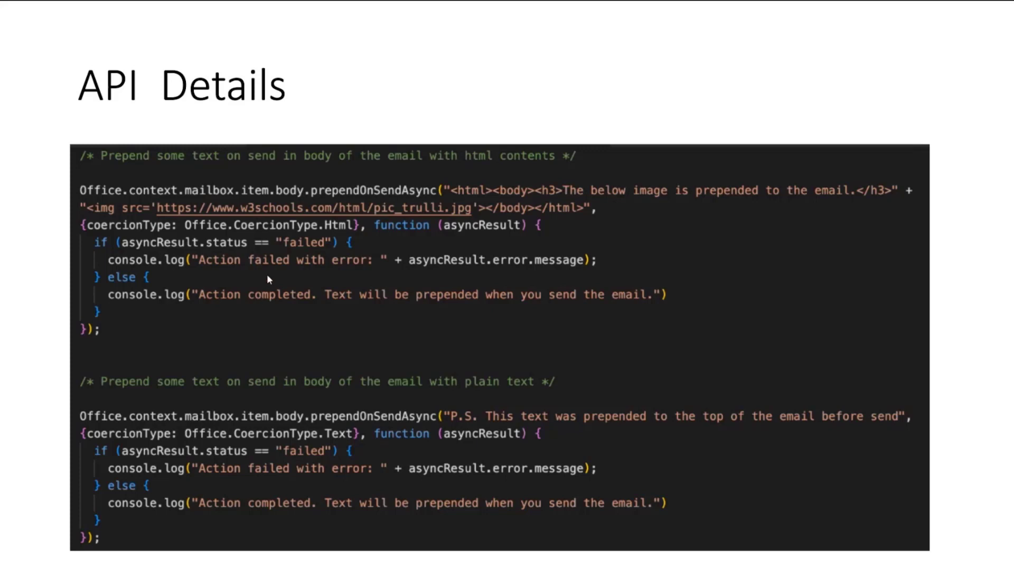
pyautogui.moveTo(469, 326)
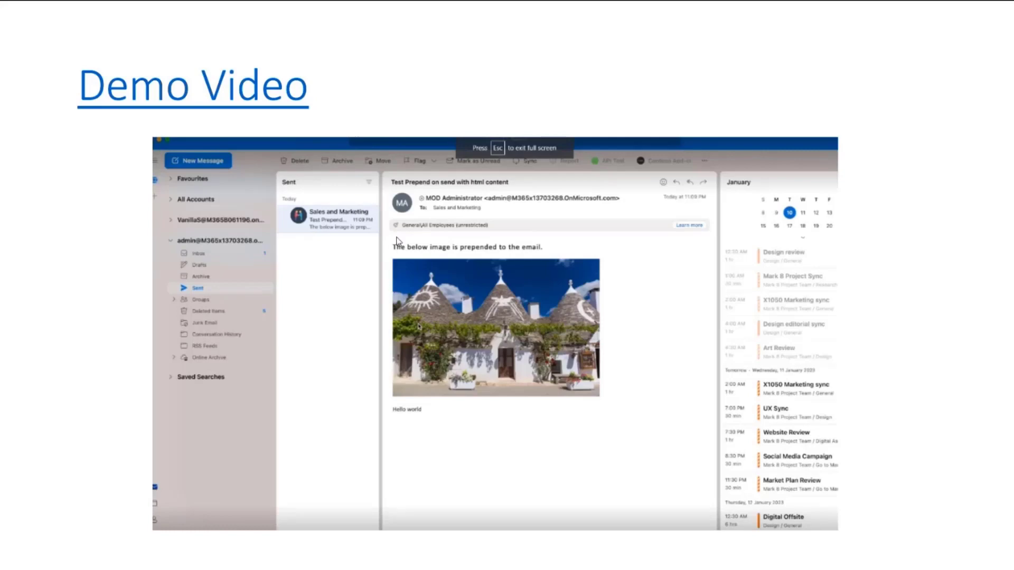
pyautogui.moveTo(452, 274)
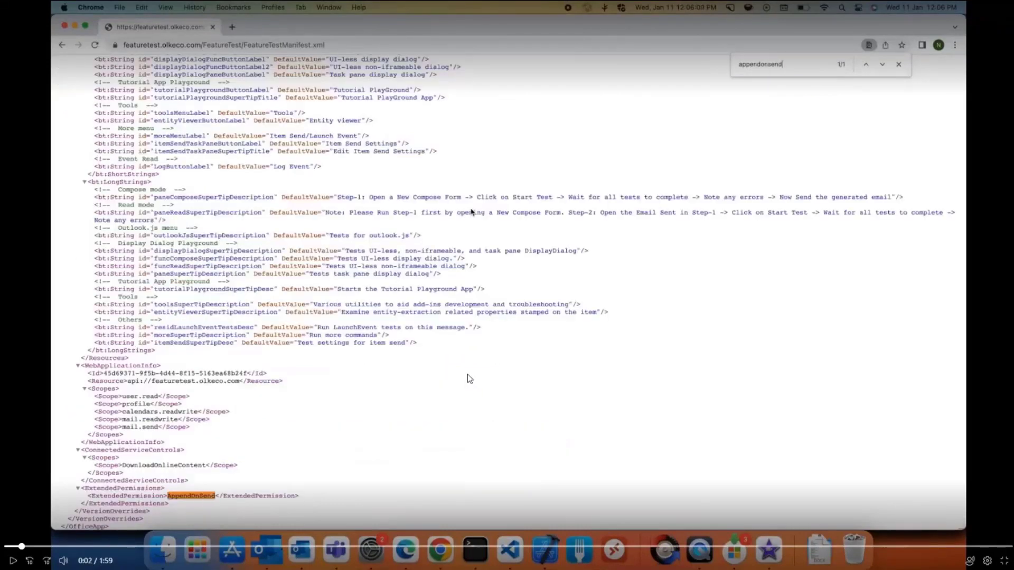
pyautogui.moveTo(90, 497)
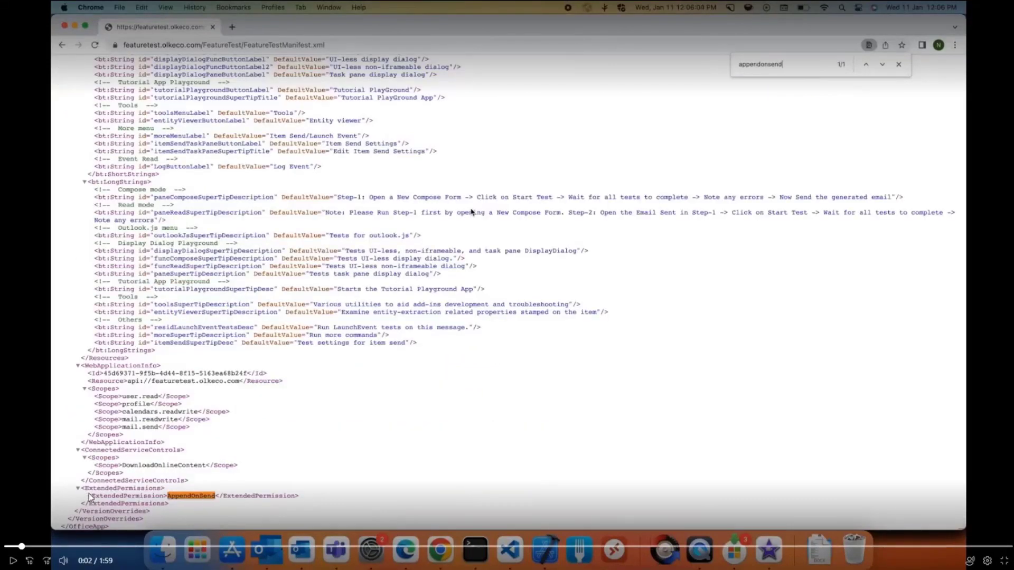
pyautogui.moveTo(671, 343)
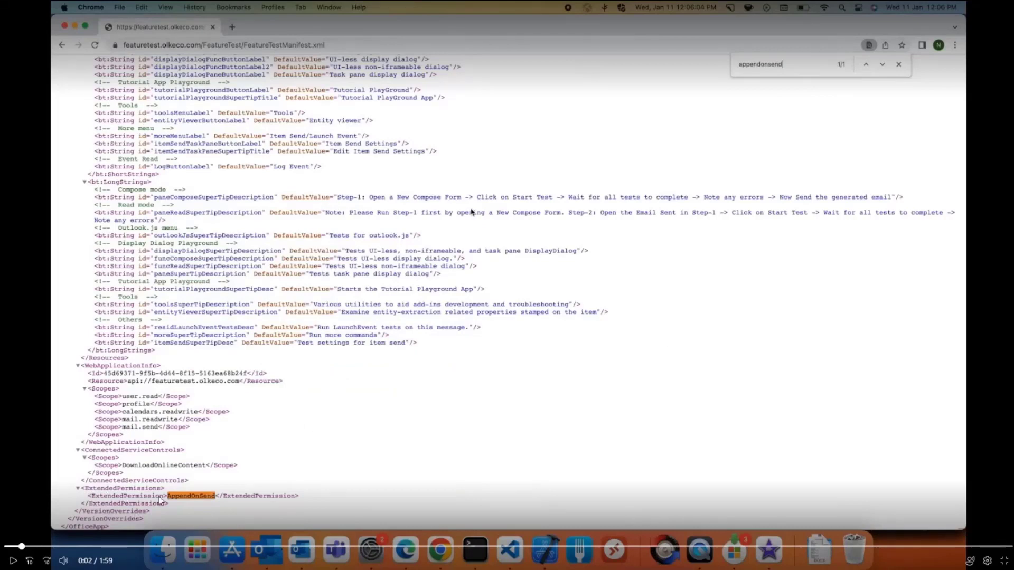
pyautogui.moveTo(187, 503)
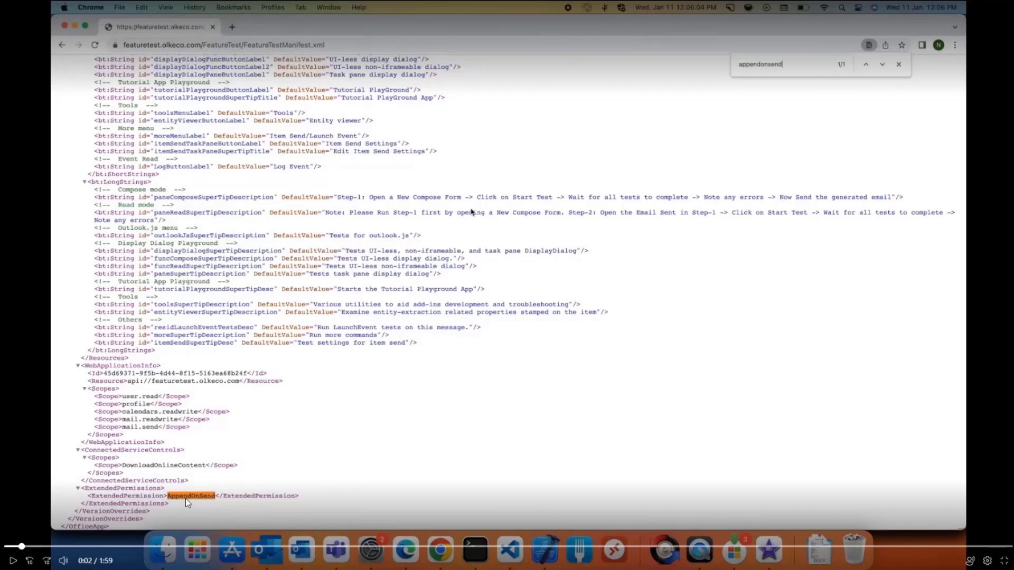
pyautogui.moveTo(565, 362)
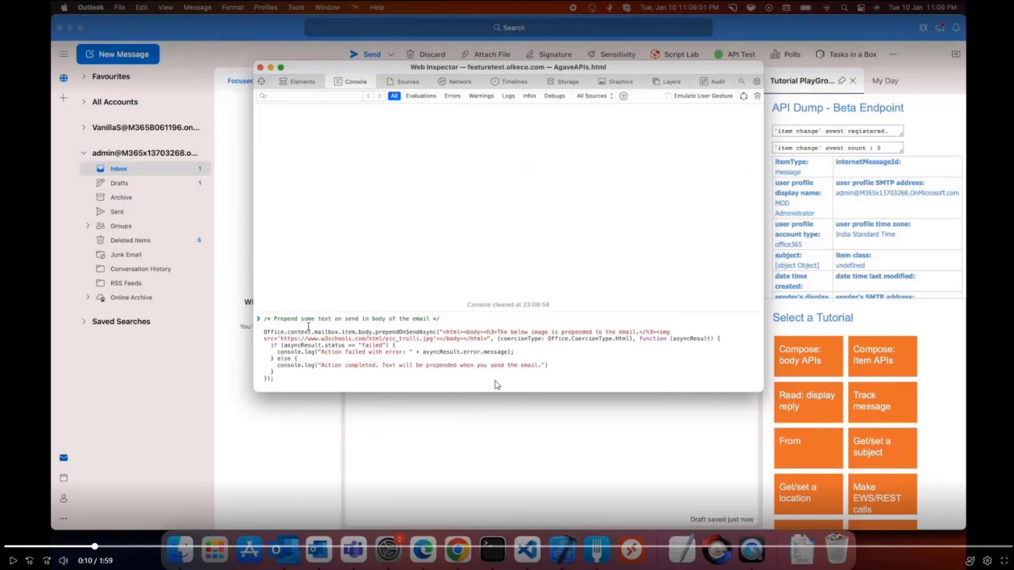
pyautogui.moveTo(508, 386)
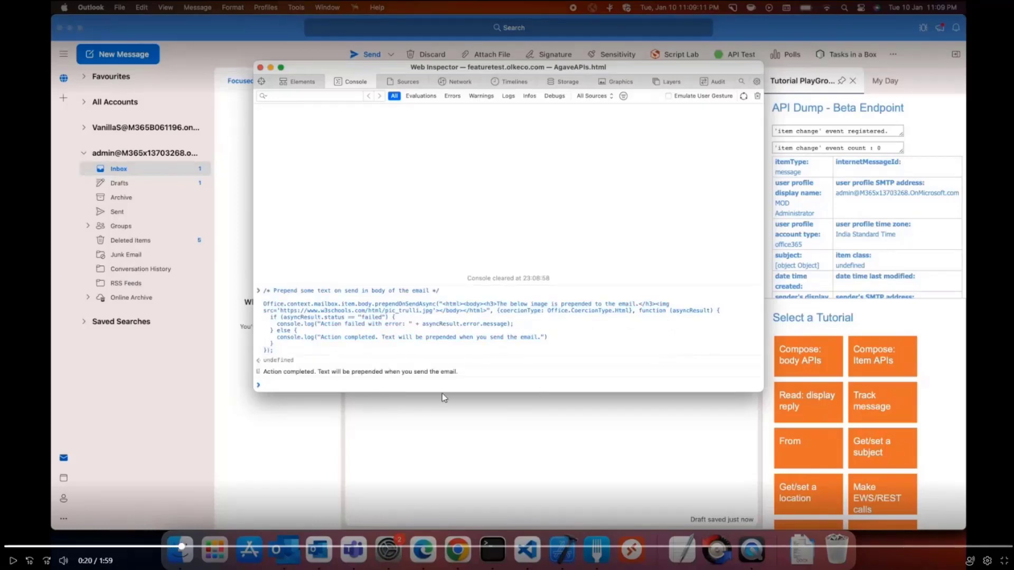
pyautogui.moveTo(545, 404)
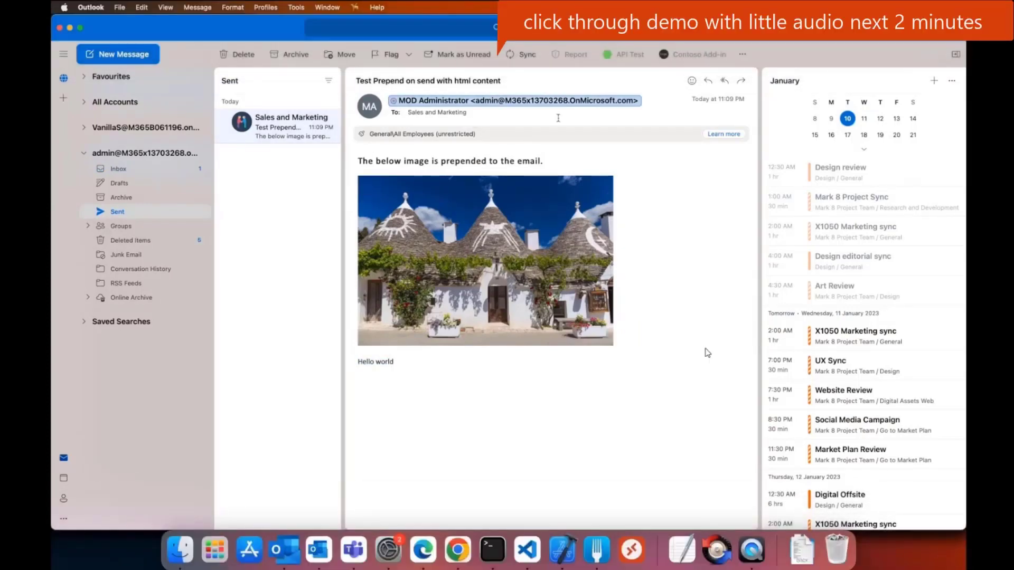
# Compose and send the plain-text test message, then open it from Sent
pyautogui.click(118, 54)
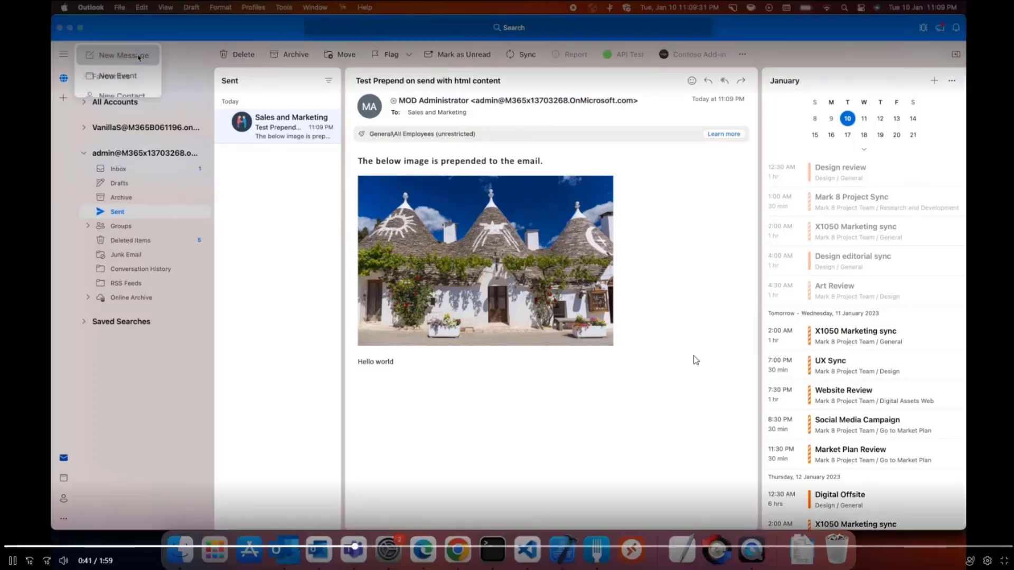
pyautogui.click(129, 55)
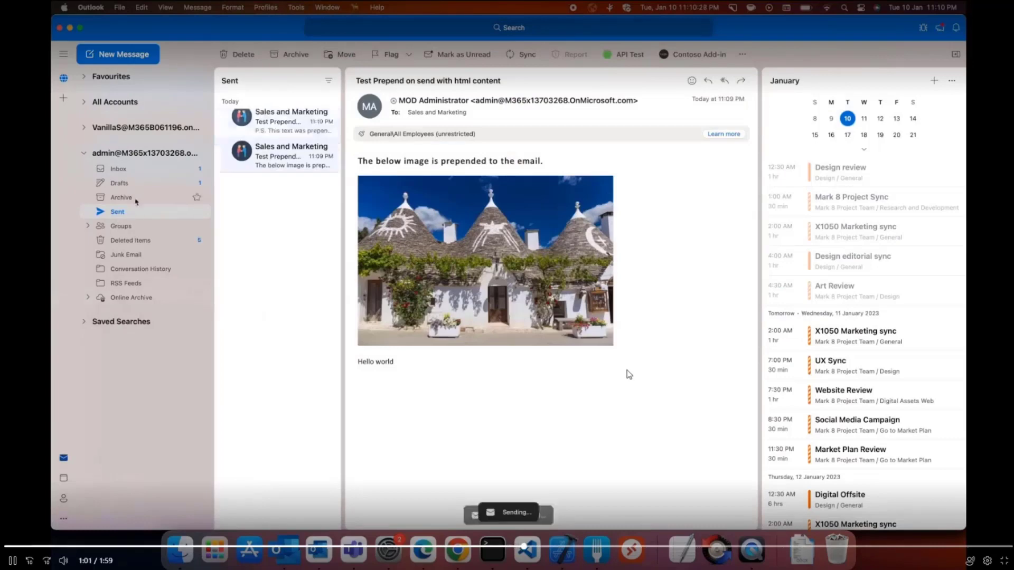
pyautogui.click(278, 123)
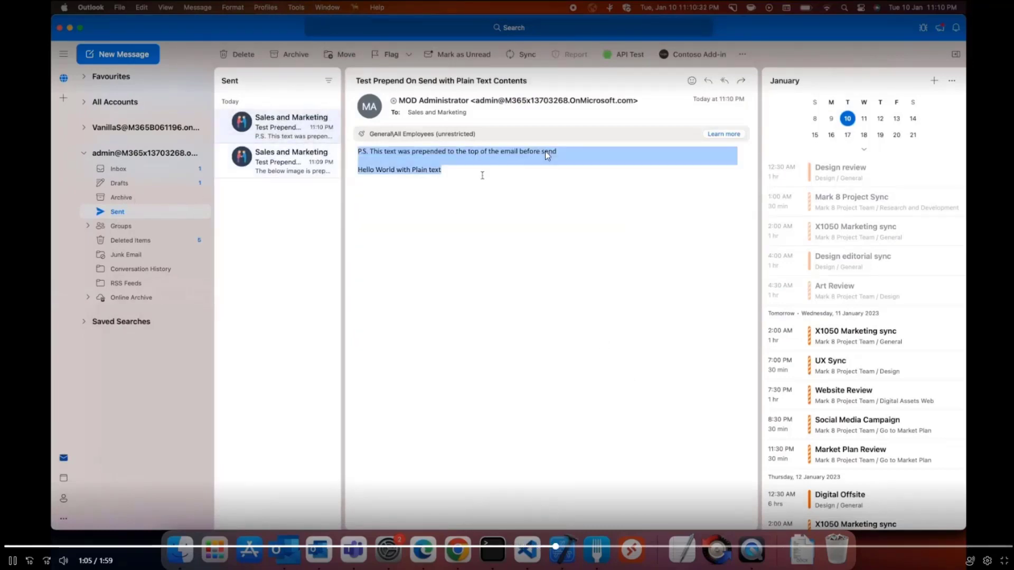
pyautogui.click(577, 205)
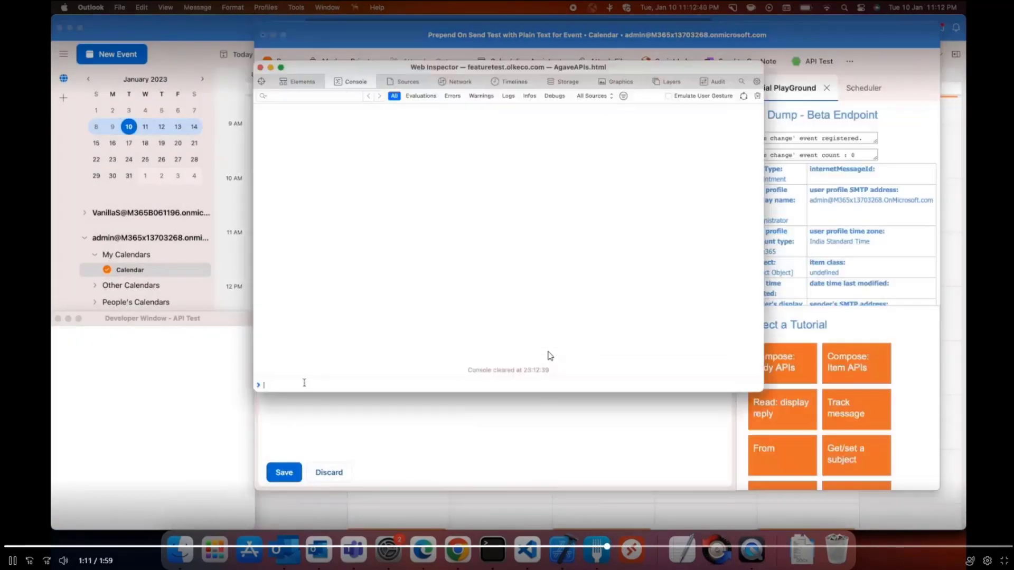
# Run the prependOnSendAsync snippet, invite Sales and Marketing, and send the plain-text and HTML event invitations
pyautogui.write('Office.context.mailbox.item.body.prependOnSendAsync(...)')
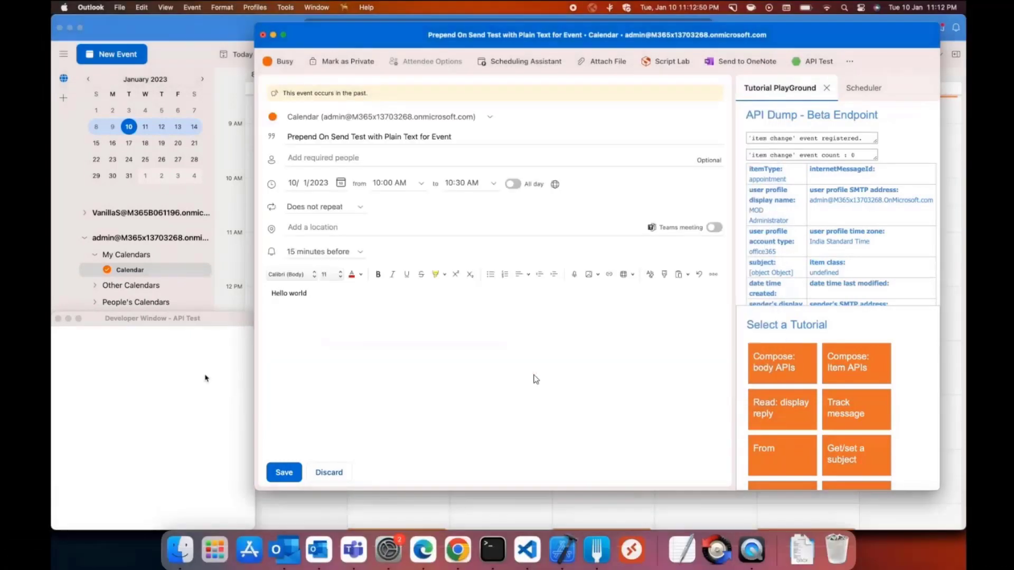
pyautogui.click(323, 157)
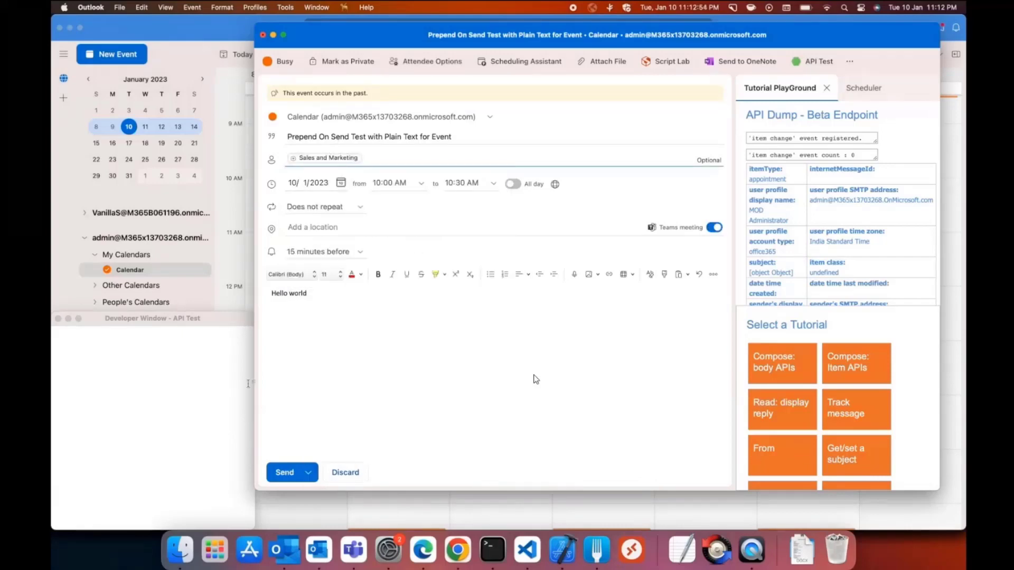
pyautogui.click(284, 472)
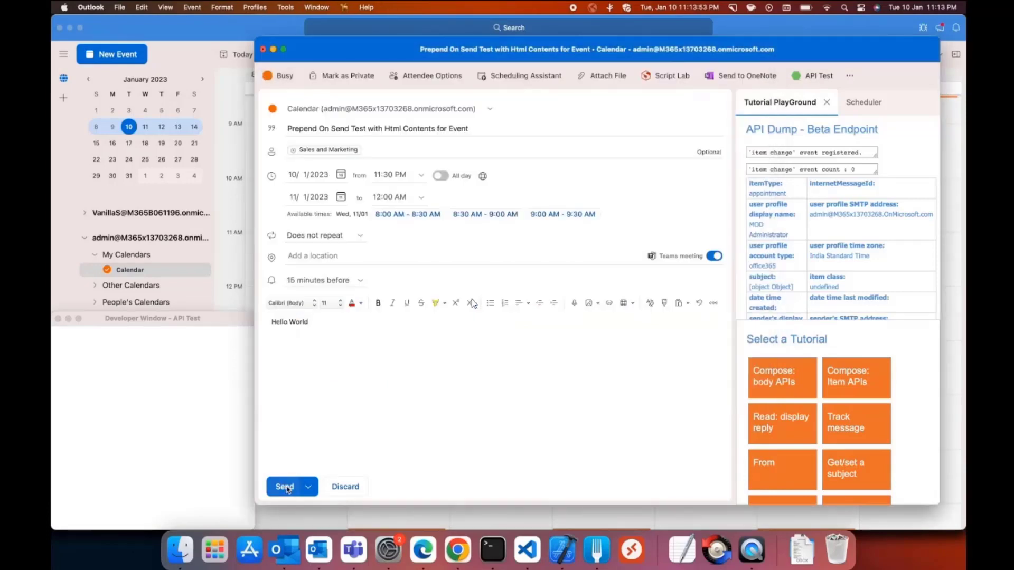
pyautogui.click(284, 486)
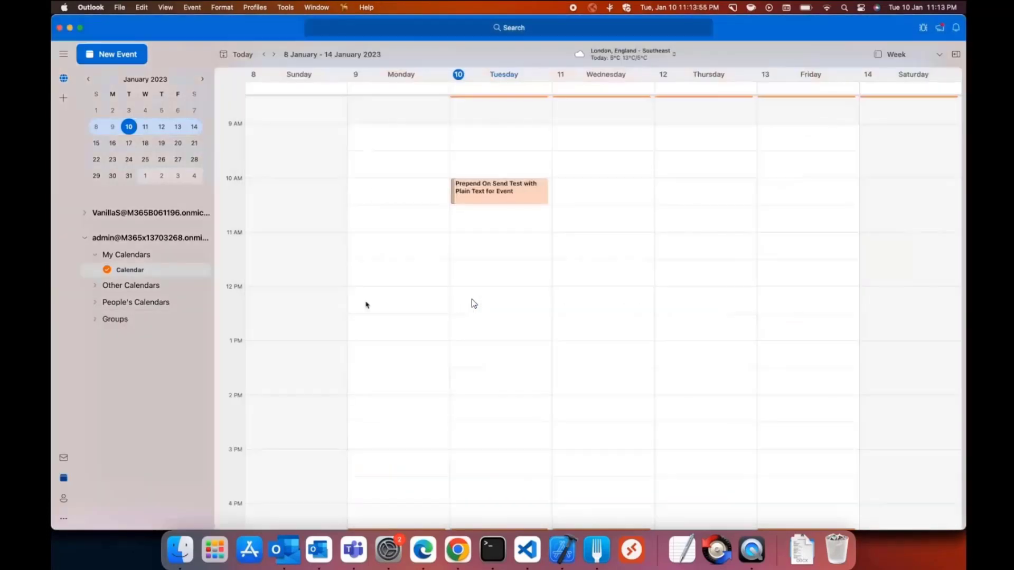
# Scroll the week view down toward the 11:30 PM Html Contents event
pyautogui.scroll(-3)
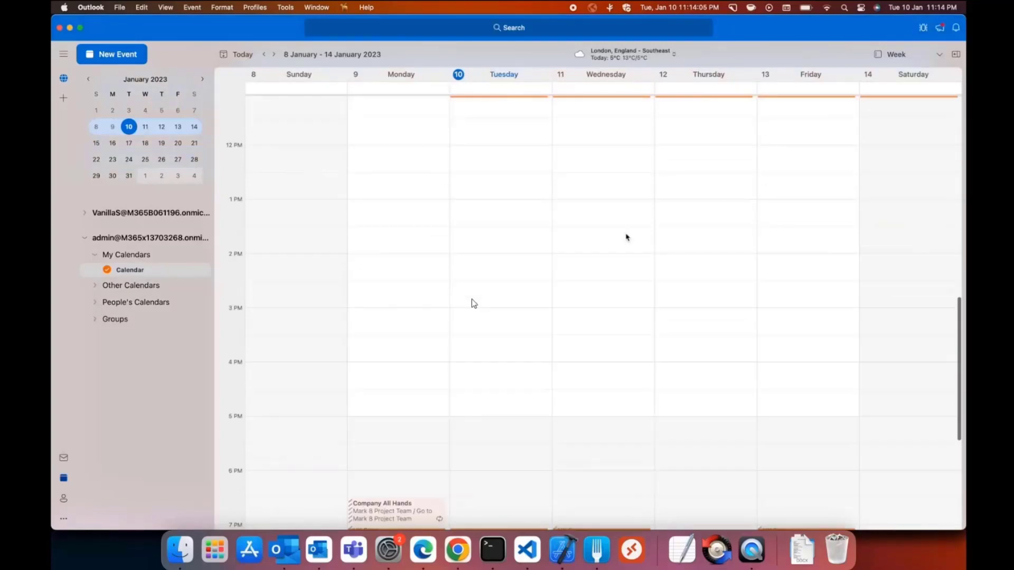
pyautogui.scroll(-3)
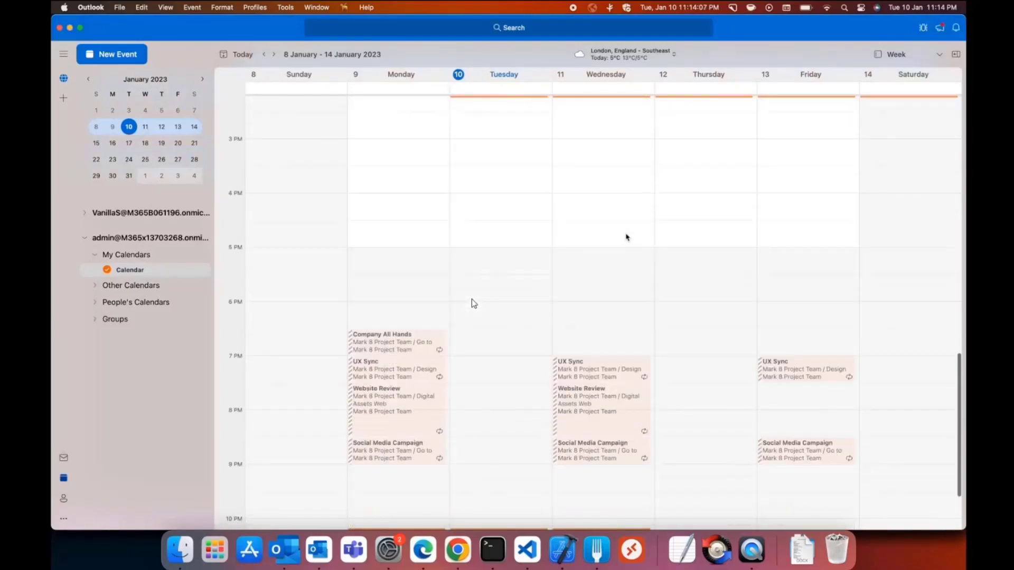
pyautogui.scroll(-3)
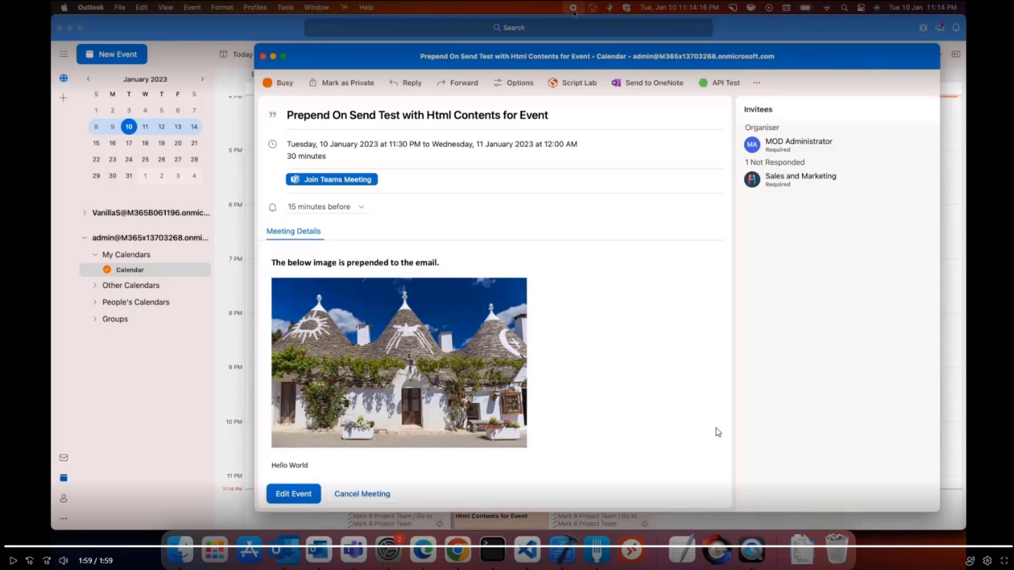
pyautogui.moveTo(934, 475)
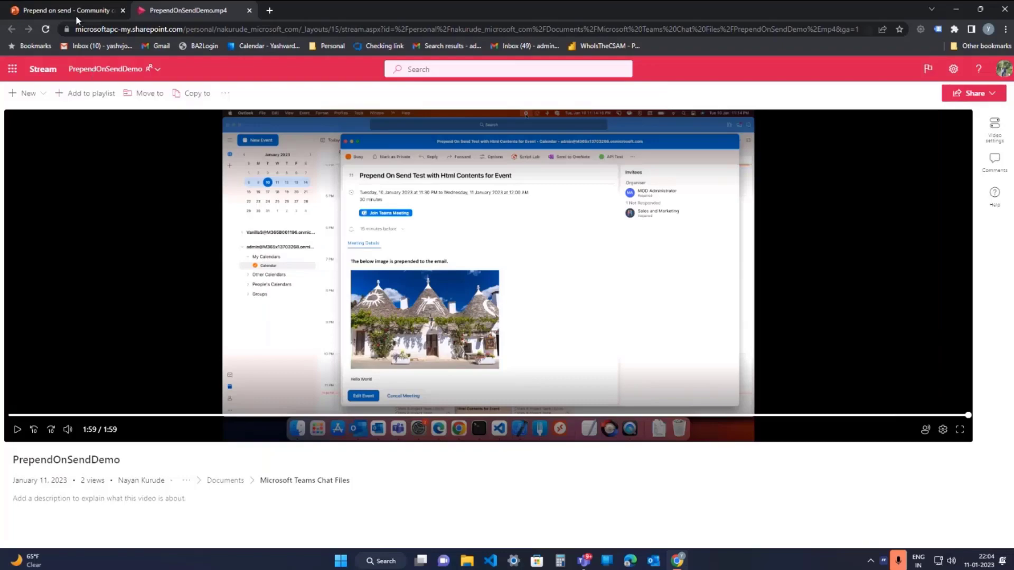
pyautogui.moveTo(948, 470)
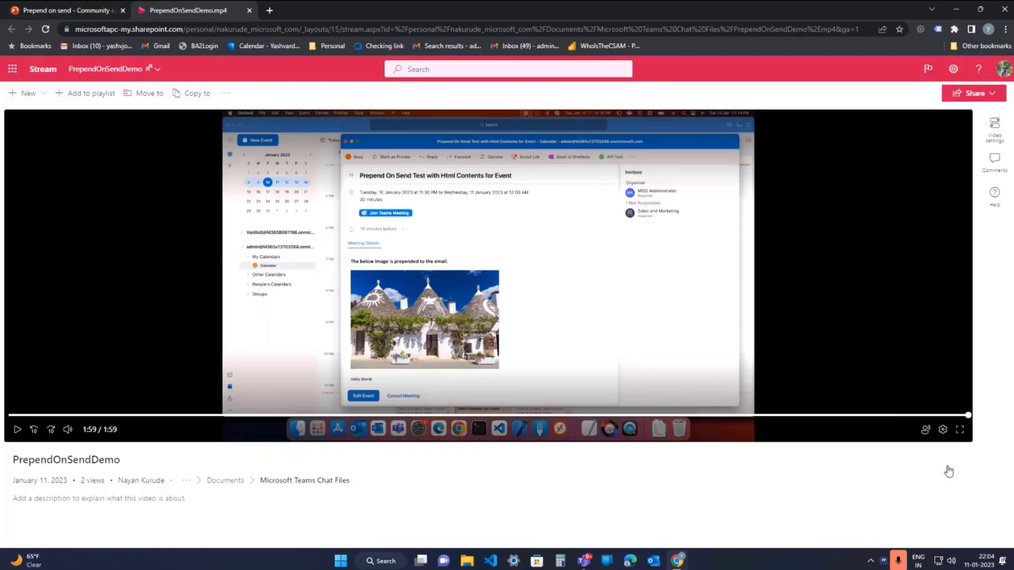